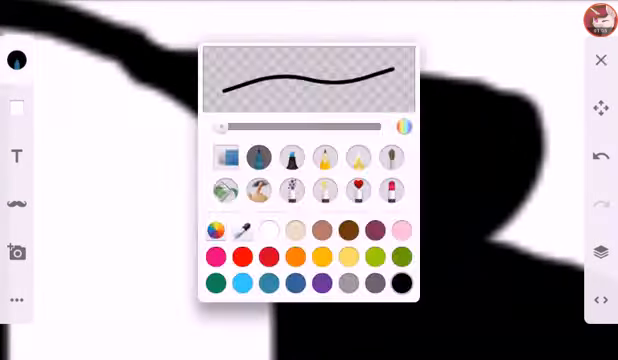
click(599, 62)
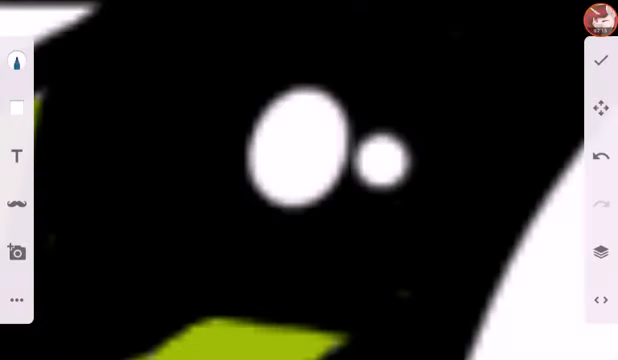
click(13, 60)
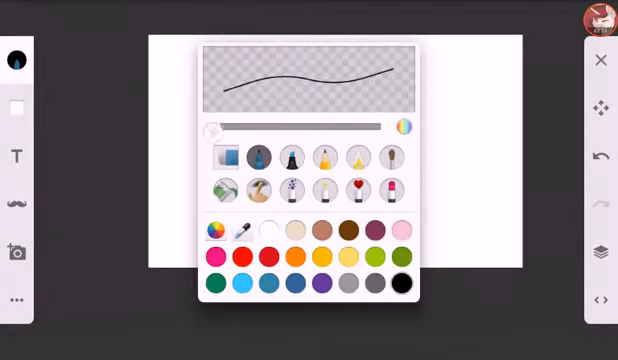